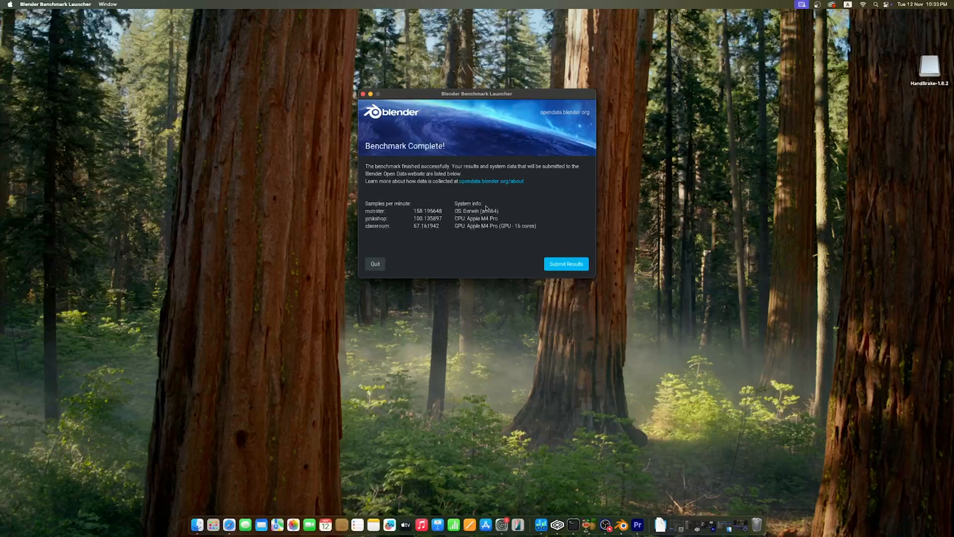
Finish the Apple M4 Pro GPU benchmark and show the monster, junkshop and classroom samples-per-minute scores
click(565, 263)
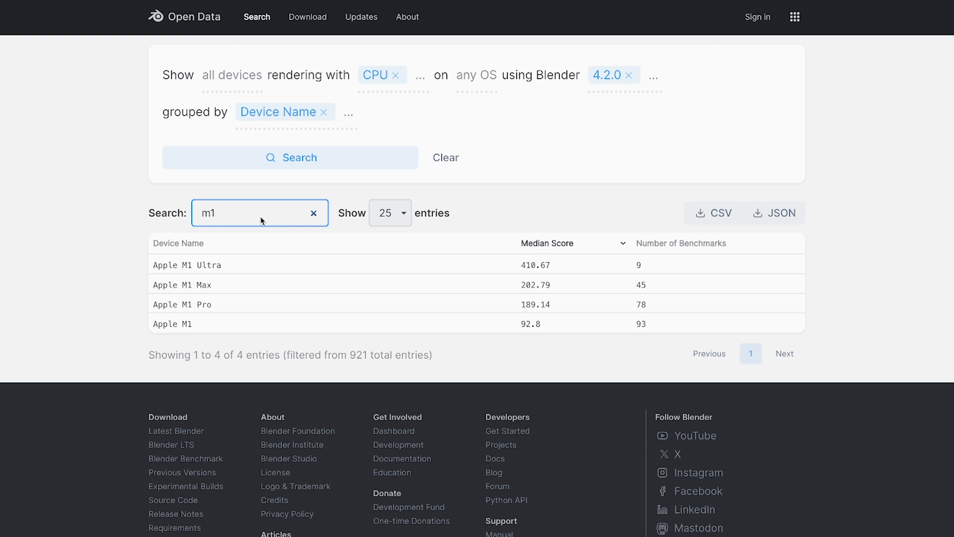
text(2)
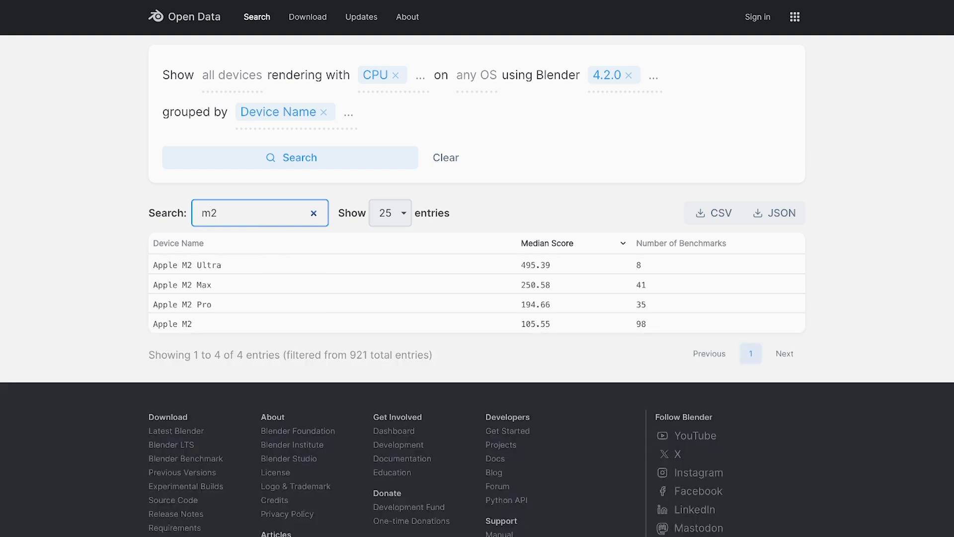
mouse_move(303, 211)
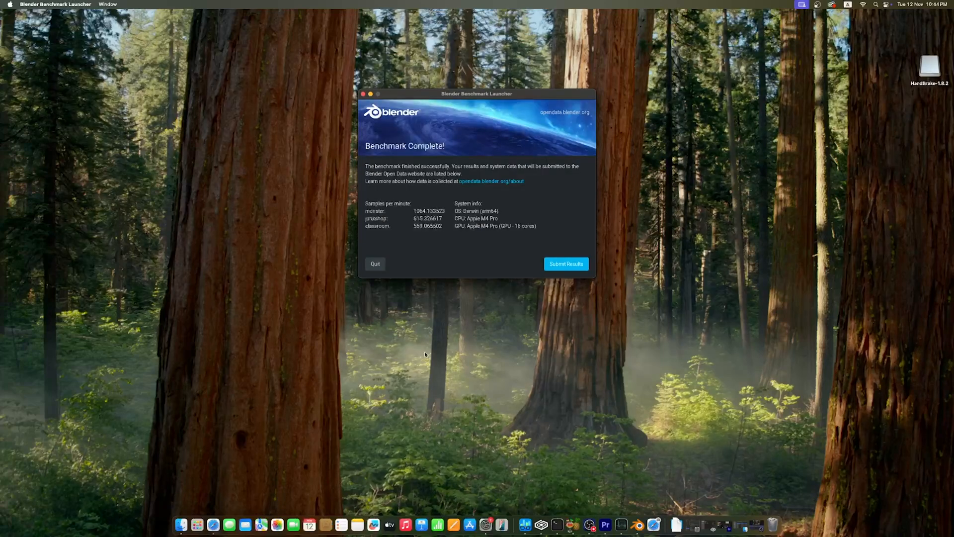
Filter the GPU results search from m1 to m2, then m3, to compare Apple chip median scores
click(566, 263)
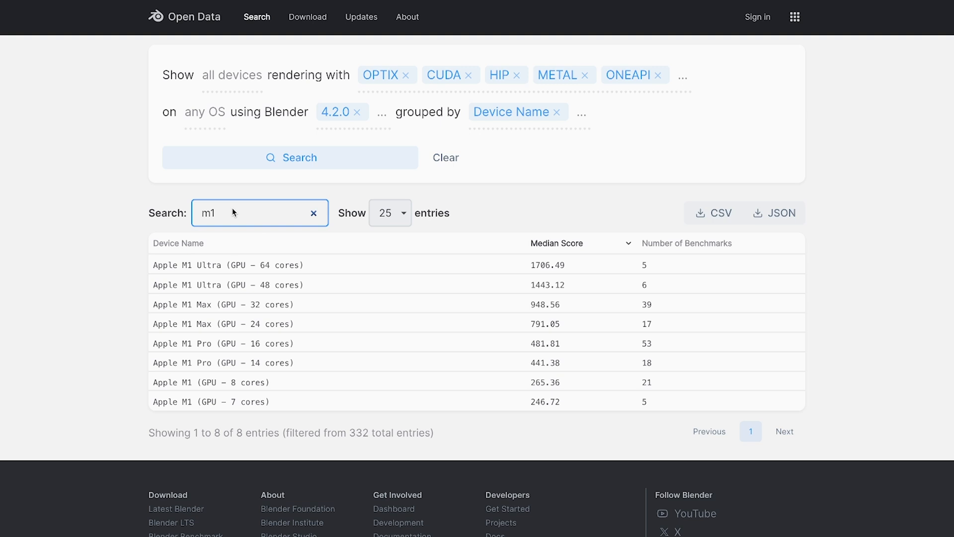
text(2)
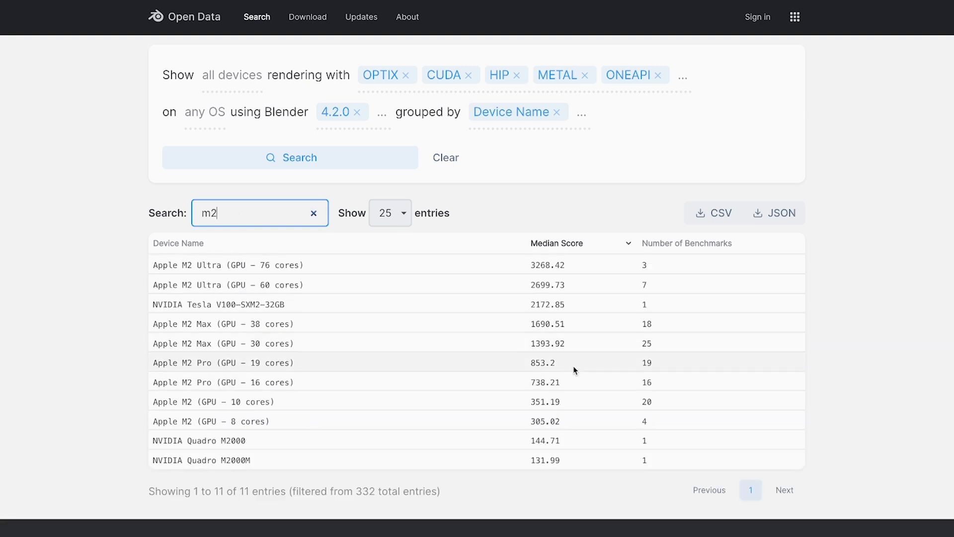
text(3)
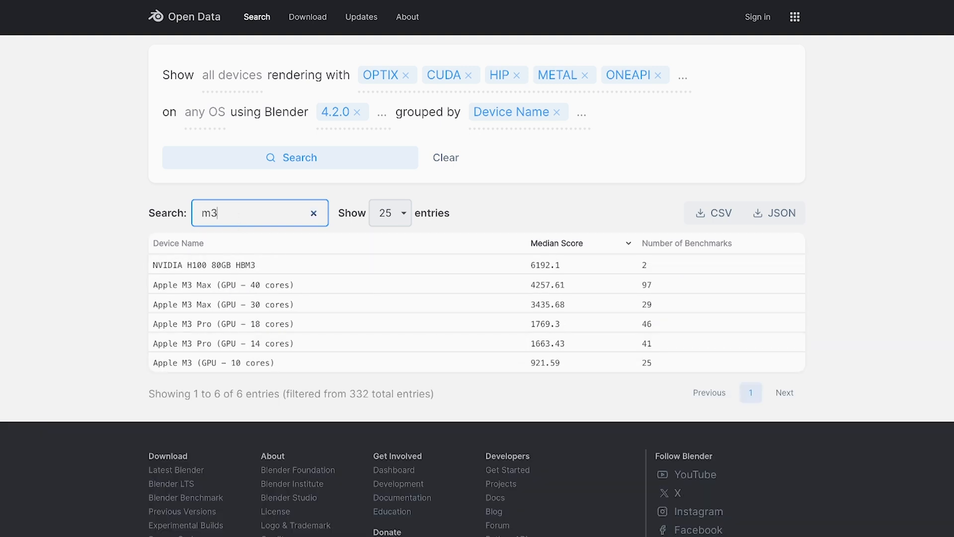
mouse_move(387, 320)
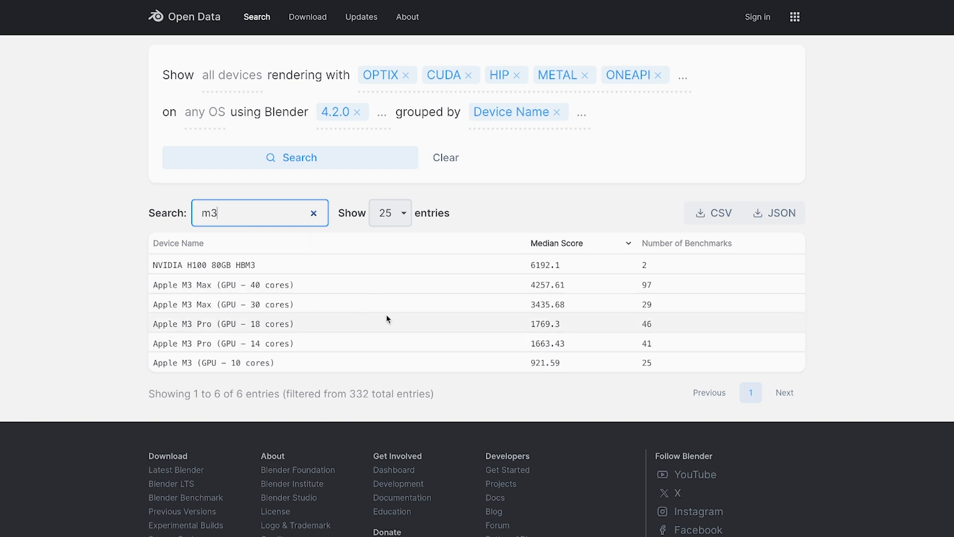
key(Backspace)
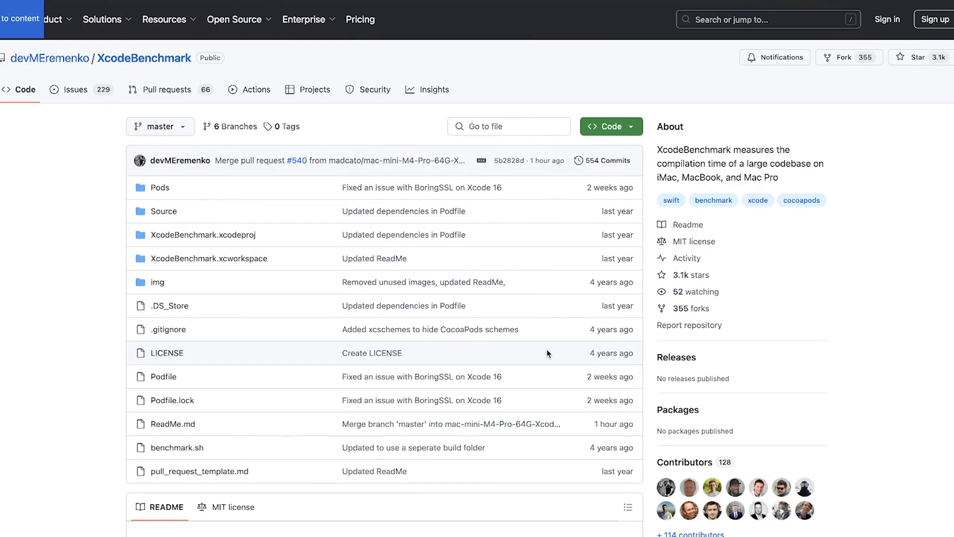
Scroll the XcodeBenchmark README down to the Xcode 16 compile-time results table
scroll(down, 3)
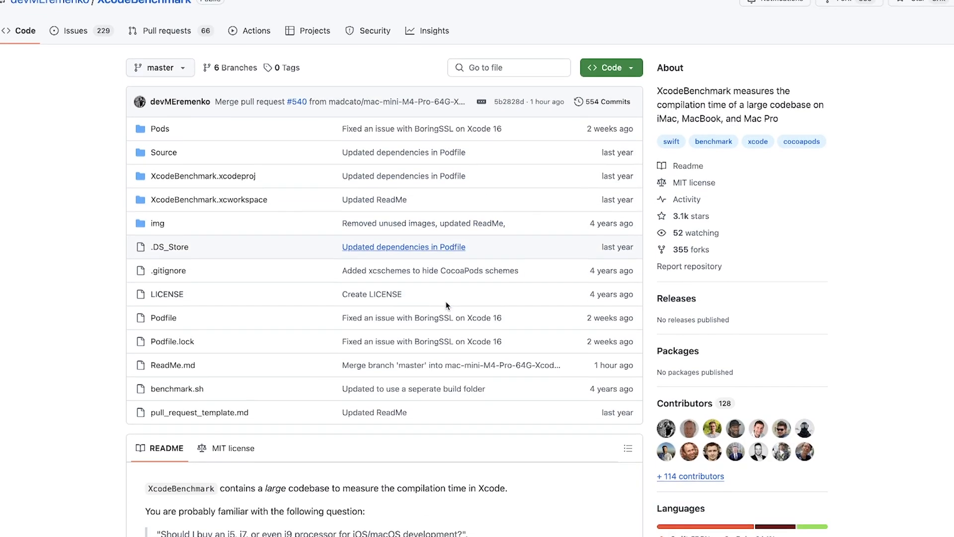
scroll(down, 3)
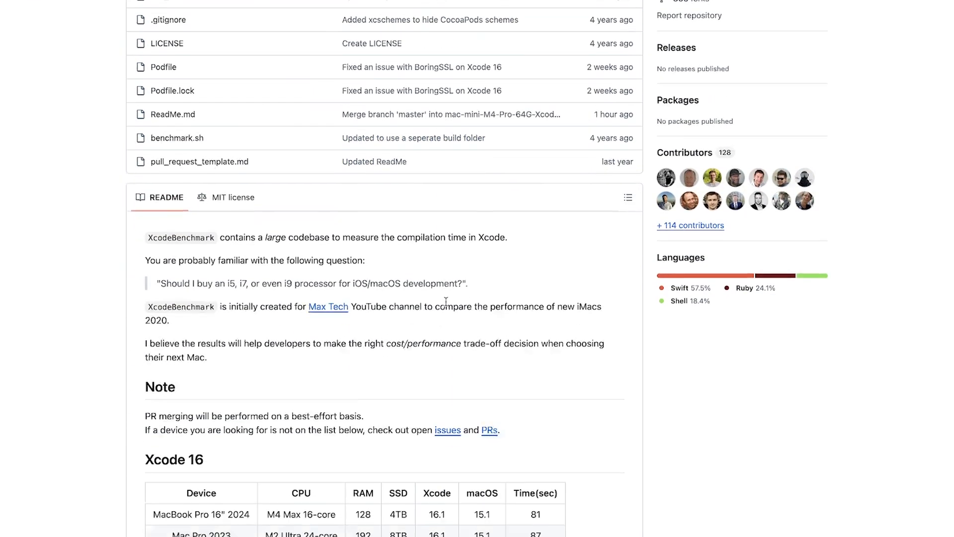
scroll(down, 3)
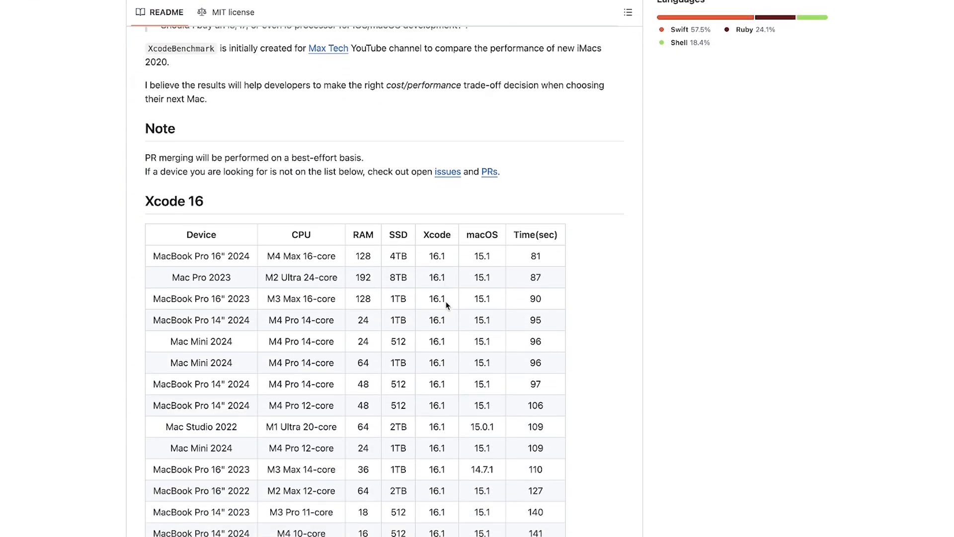
scroll(down, 3)
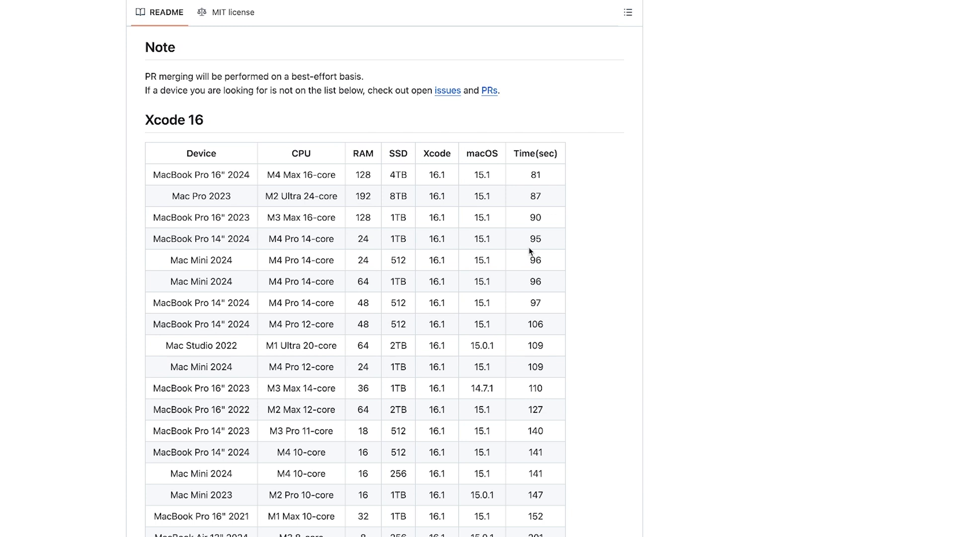
mouse_move(542, 280)
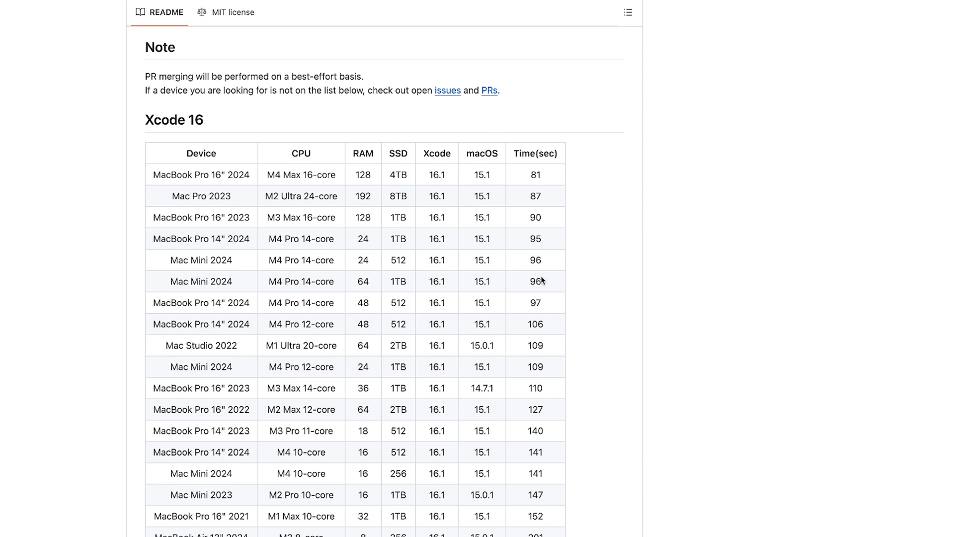
scroll(down, 3)
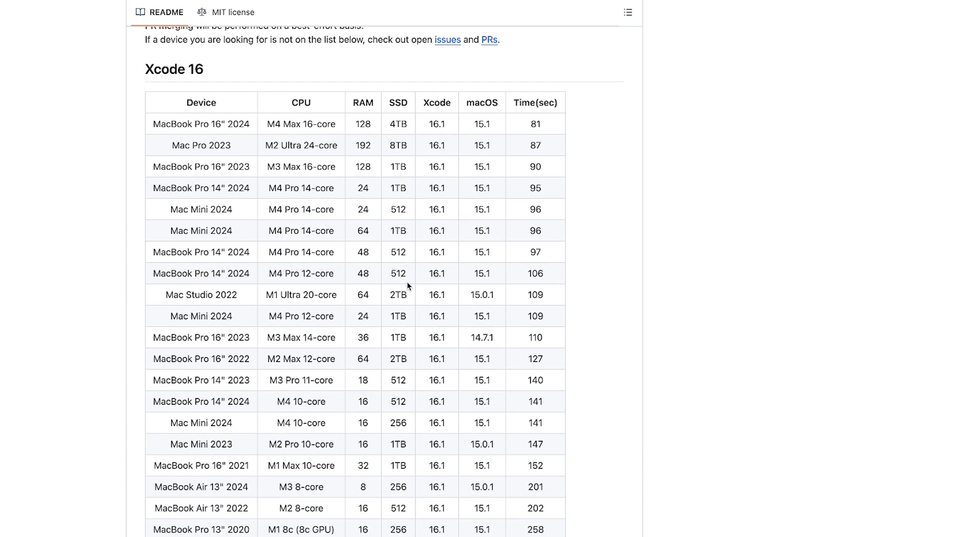
scroll(down, 3)
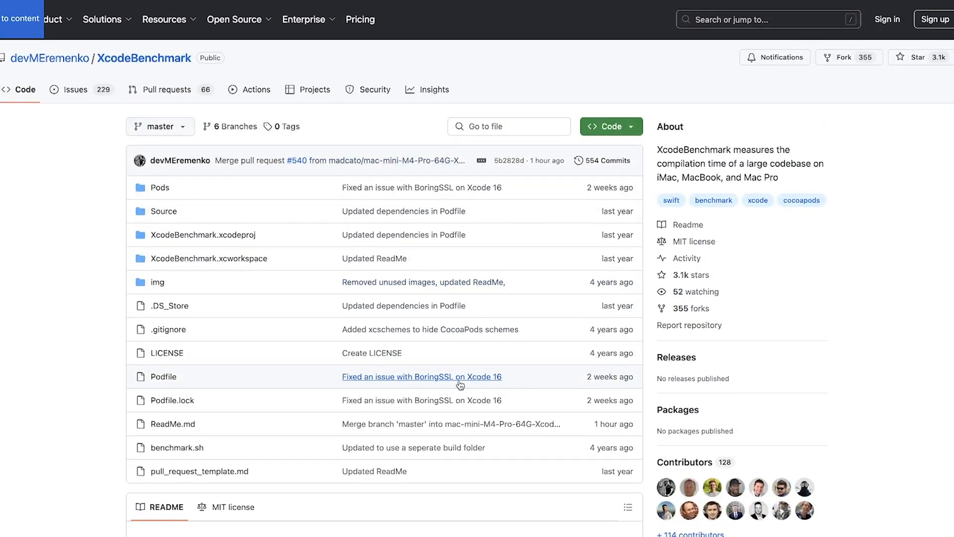
mouse_move(451, 389)
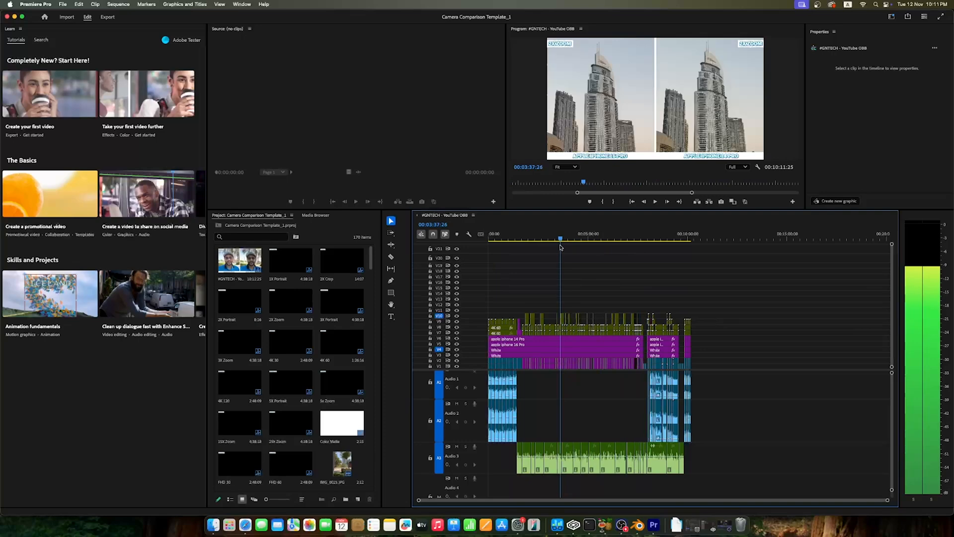
Export the sequence as H.264 named '#GNTECH - YouTube OBB.mp4' and start the render
click(107, 17)
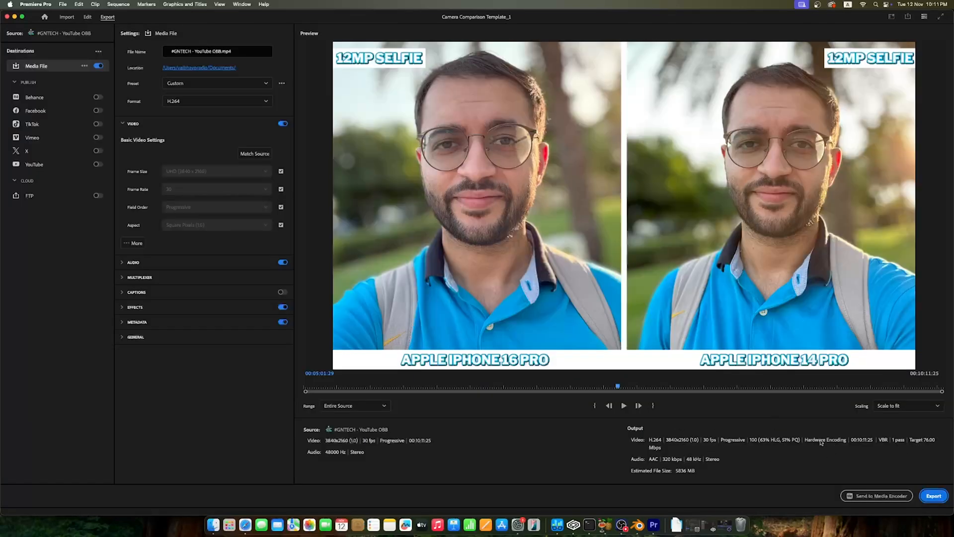
mouse_move(908, 487)
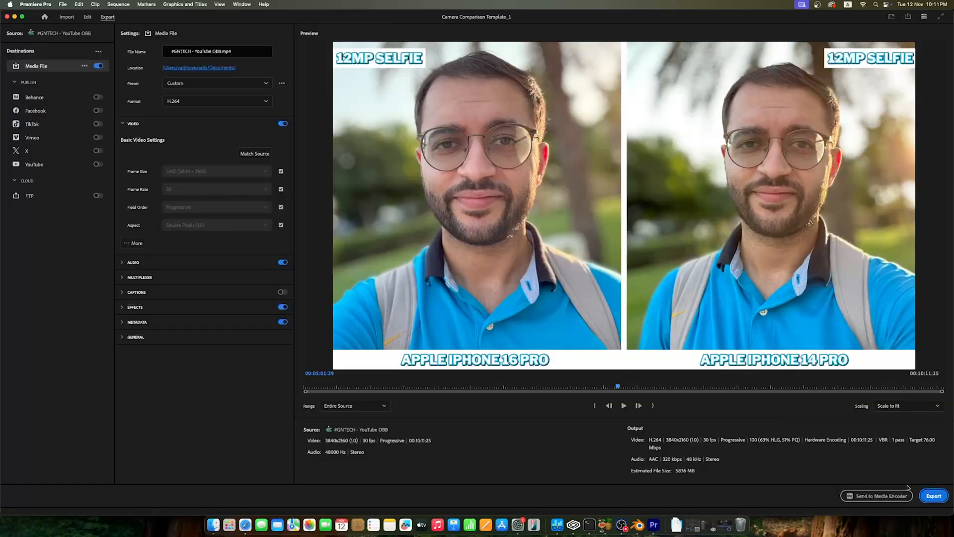
click(933, 495)
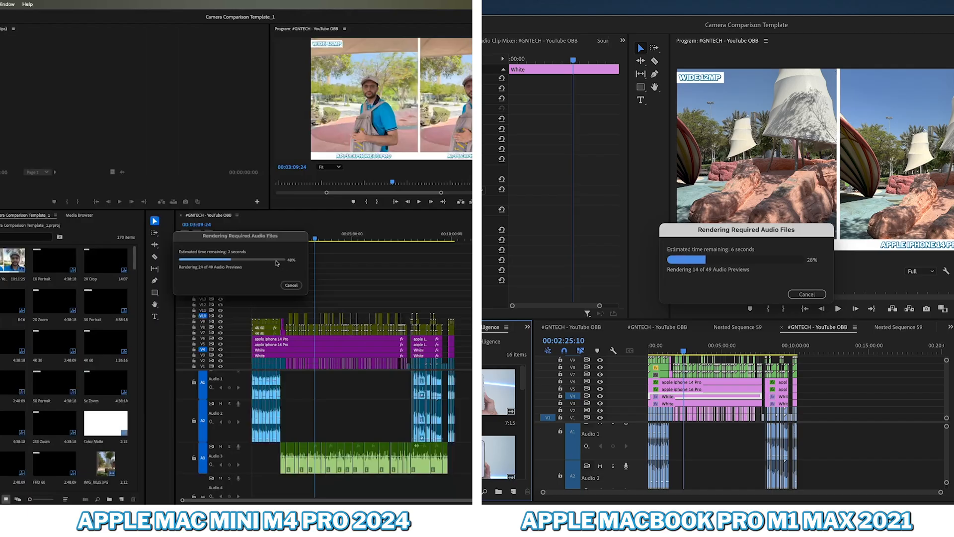